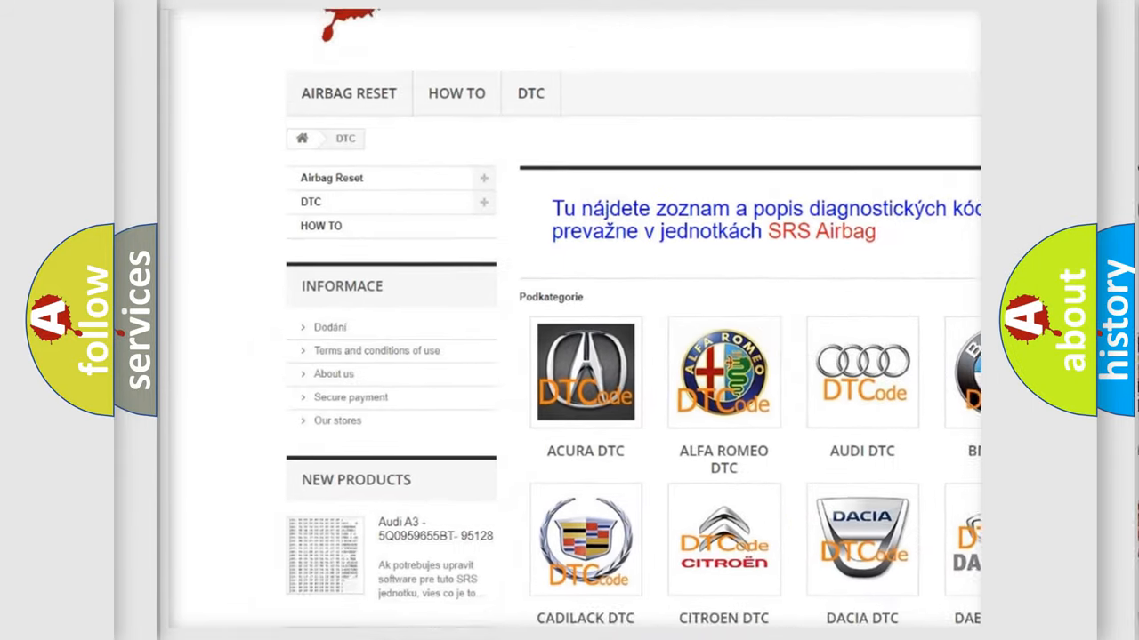
{"action": "scroll", "scroll_direction": "down", "scroll_amount": 3}
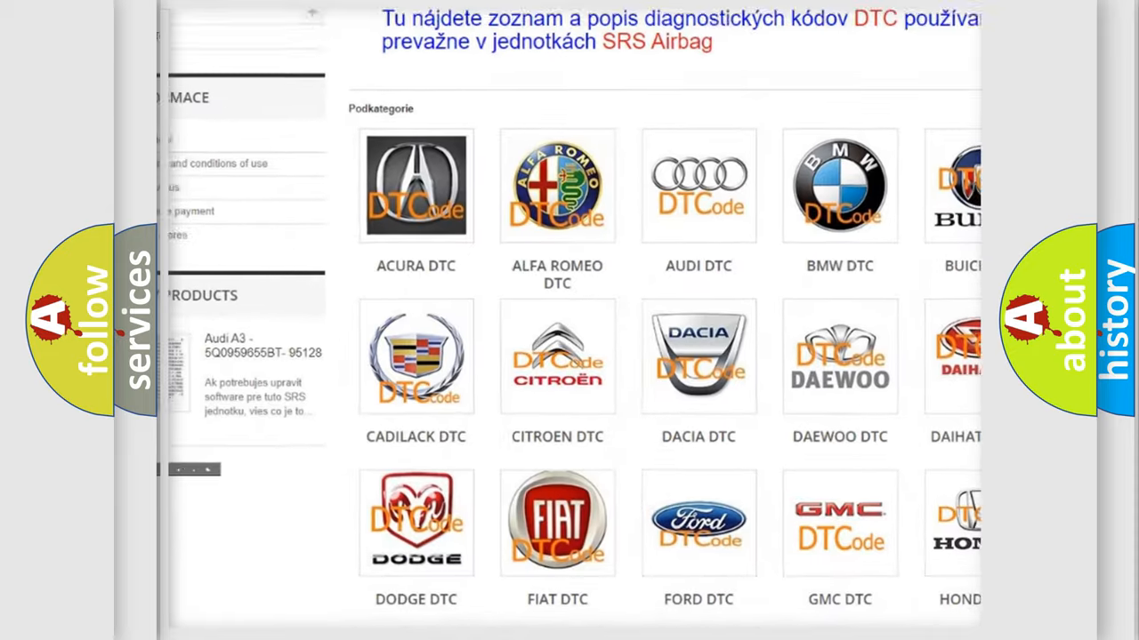
{"action": "scroll", "scroll_direction": "down", "scroll_amount": 3}
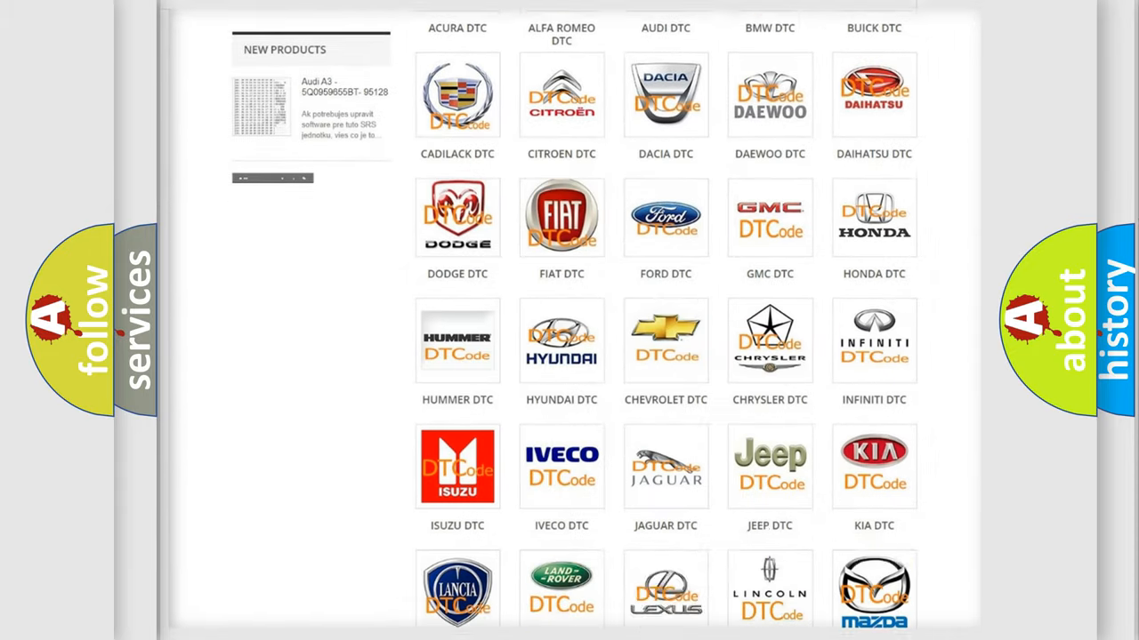
{"action": "scroll", "scroll_direction": "down", "scroll_amount": 3}
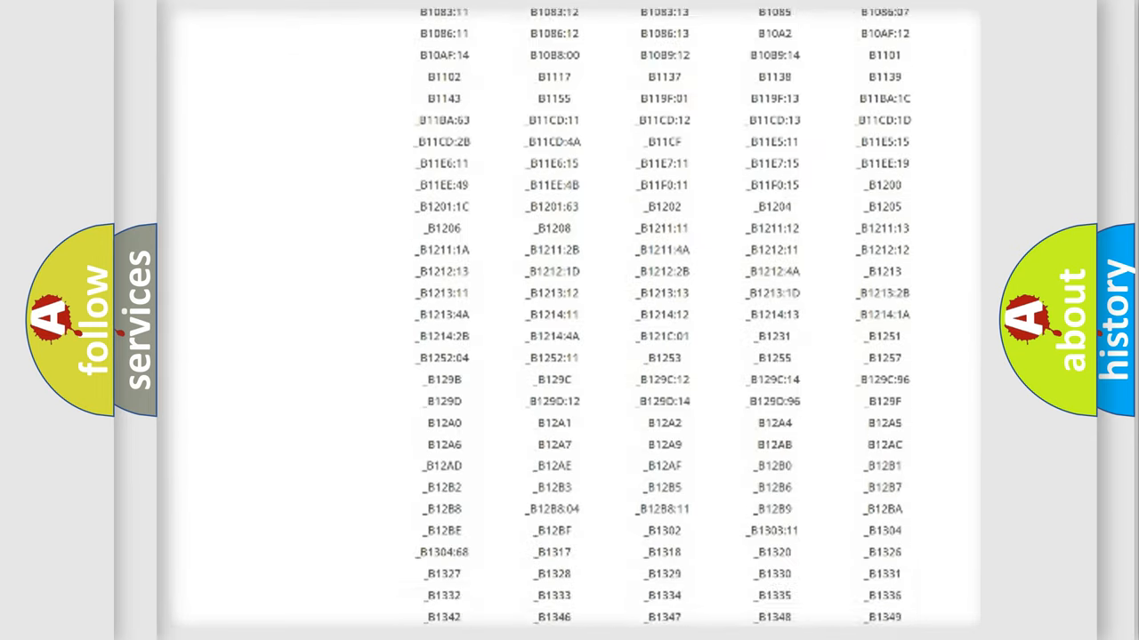
{"action": "scroll", "scroll_direction": "down", "scroll_amount": 3}
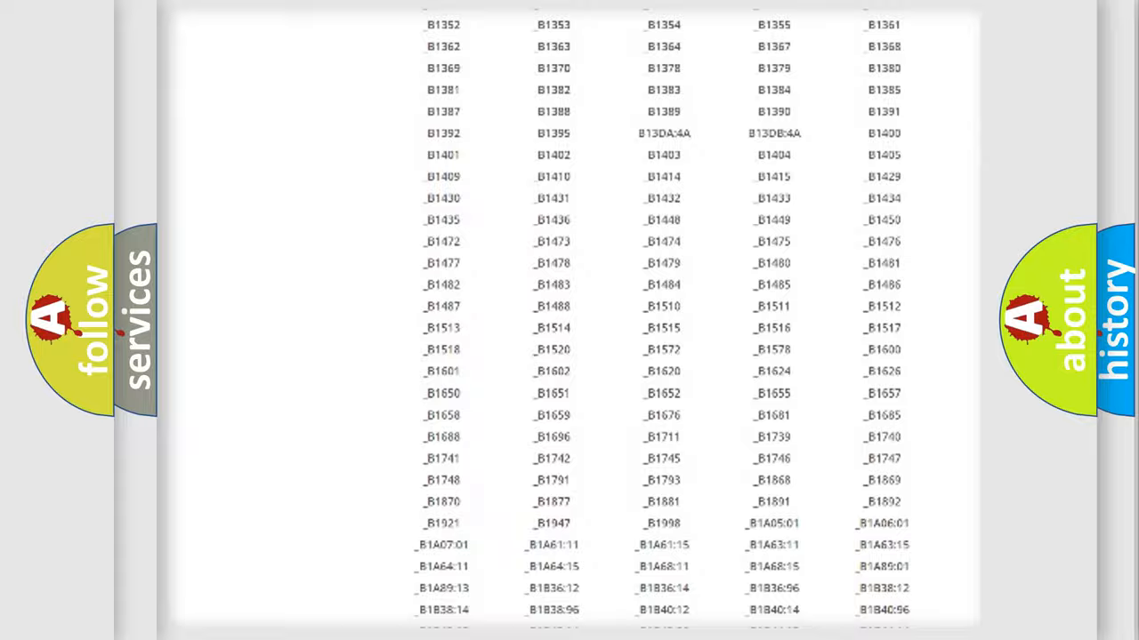